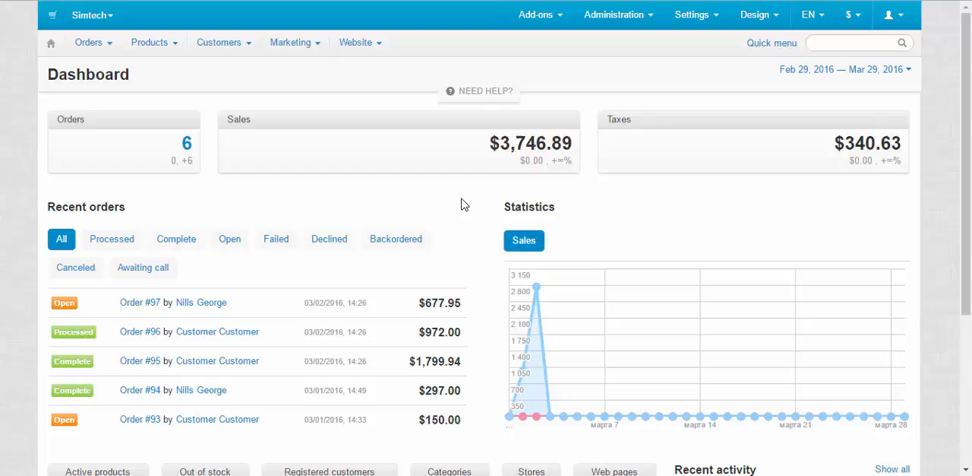
Go to Administration > Stores and select the Simtech store from the list.
{"action": "left_click", "coordinate": [614, 15]}
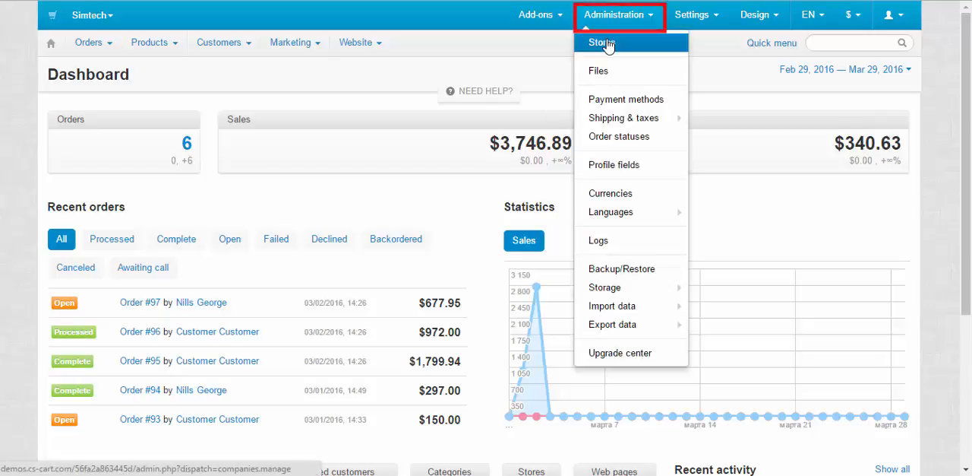
{"action": "left_click", "coordinate": [601, 42]}
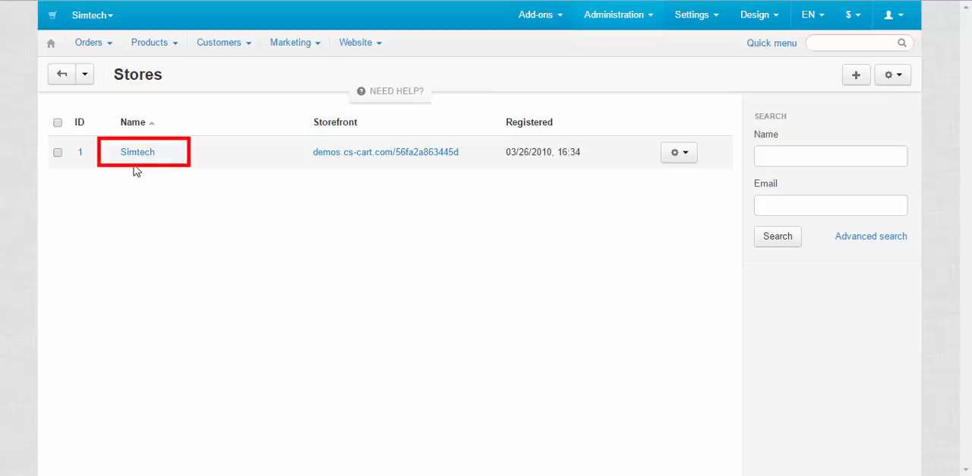
{"action": "left_click", "coordinate": [137, 152]}
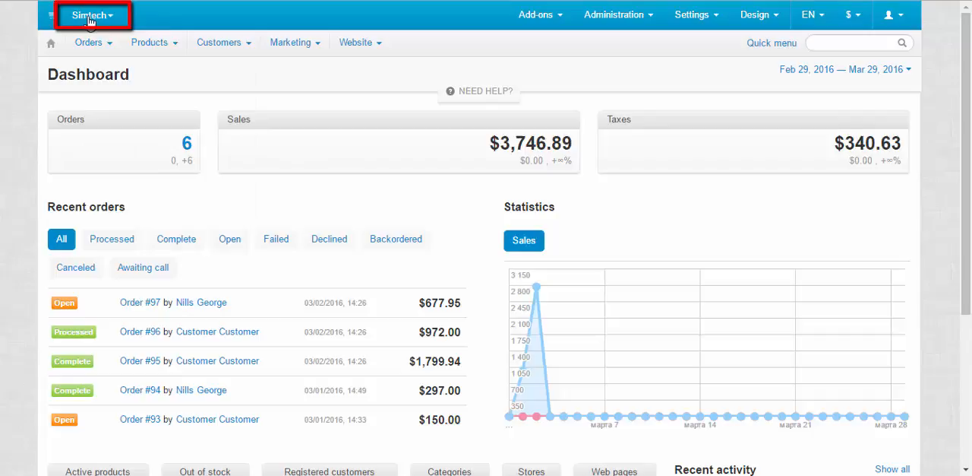
Enter the Simtech store editor and review its General company settings down to the contact e-mails.
{"action": "left_click", "coordinate": [88, 42]}
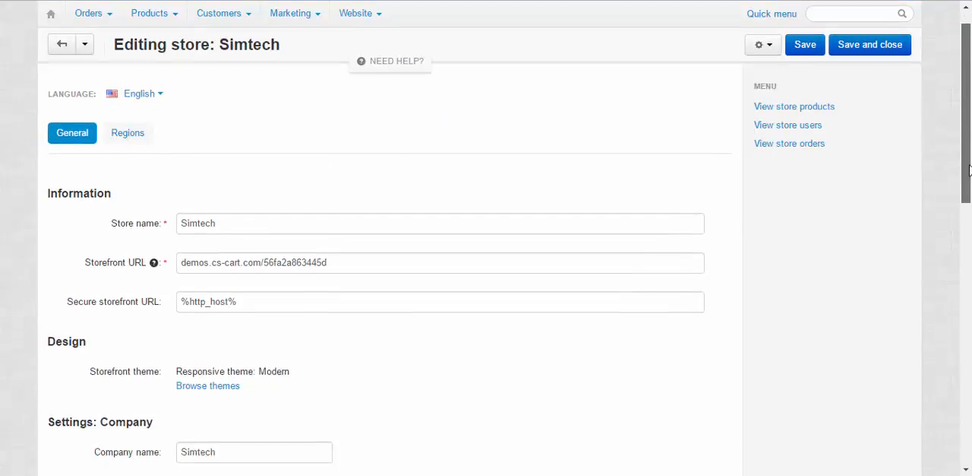
{"action": "scroll", "scroll_direction": "down", "scroll_amount": 3}
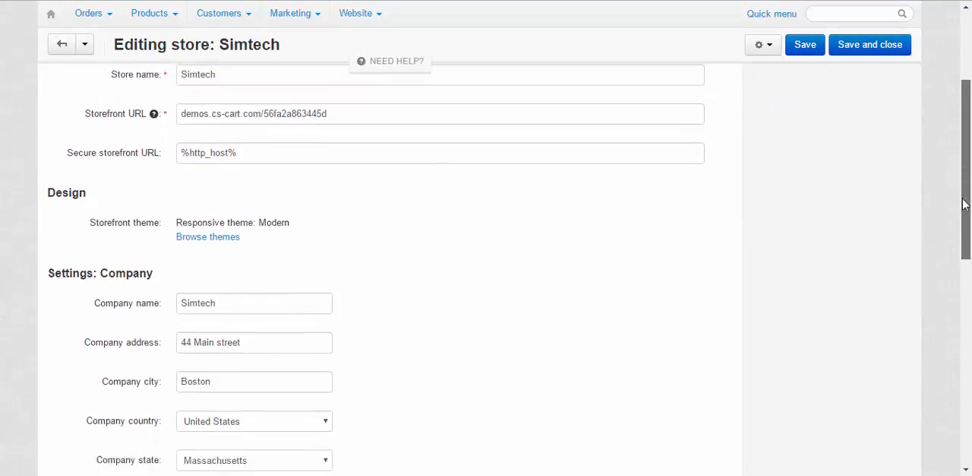
{"action": "scroll", "scroll_direction": "down", "scroll_amount": 3}
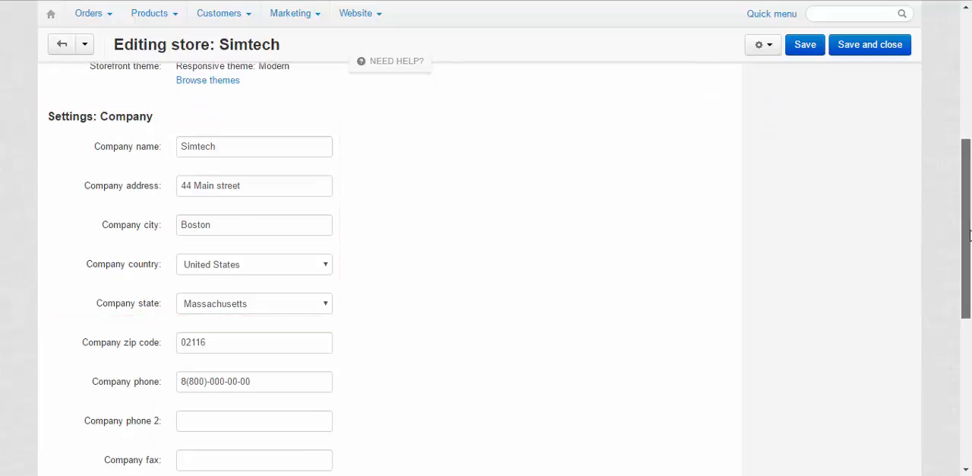
{"action": "scroll", "scroll_direction": "down", "scroll_amount": 3}
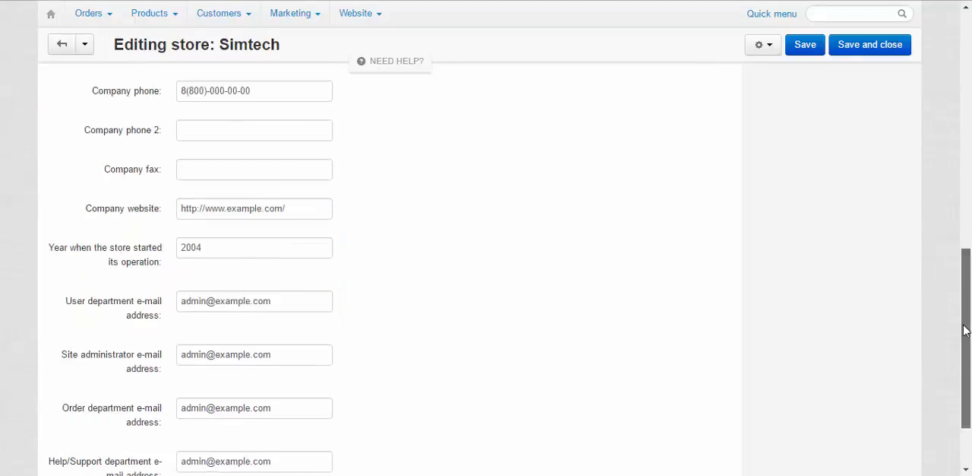
{"action": "scroll", "scroll_direction": "down", "scroll_amount": 3}
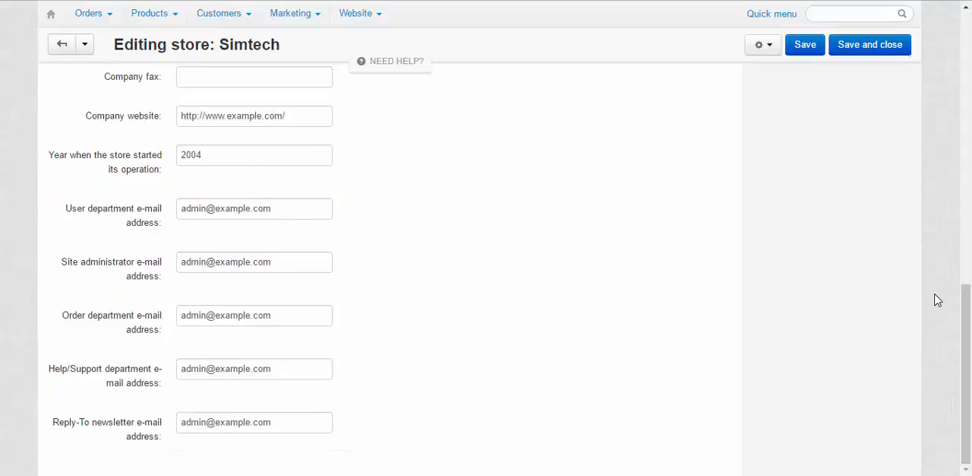
{"action": "scroll", "scroll_direction": "up", "scroll_amount": 3}
{"action": "type", "text": "Sen"}
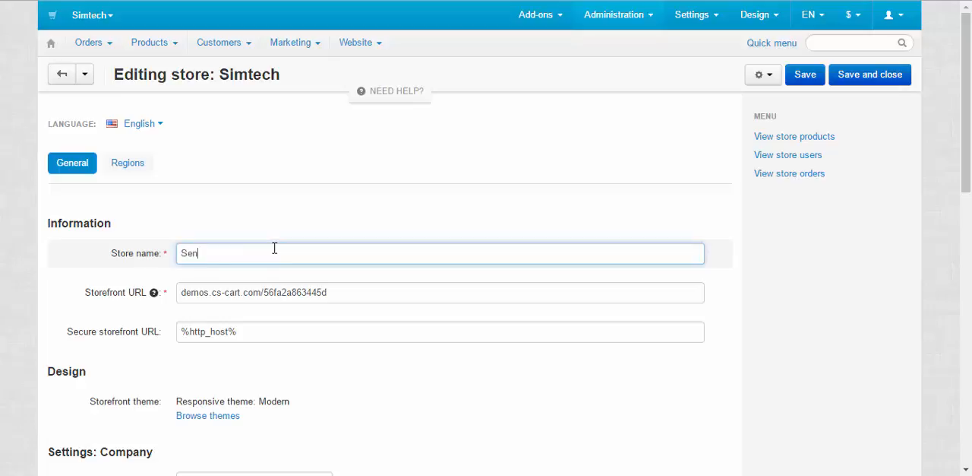
Scroll the General tab toward the Store name and company fields.
{"action": "scroll", "scroll_direction": "down", "scroll_amount": 3}
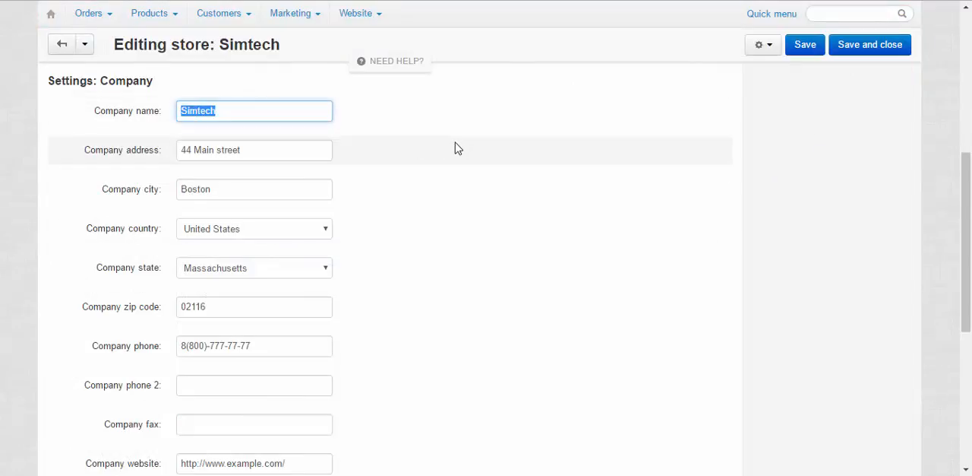
Set the company name to Sensei and the company city to Washington.
{"action": "type", "text": "S"}
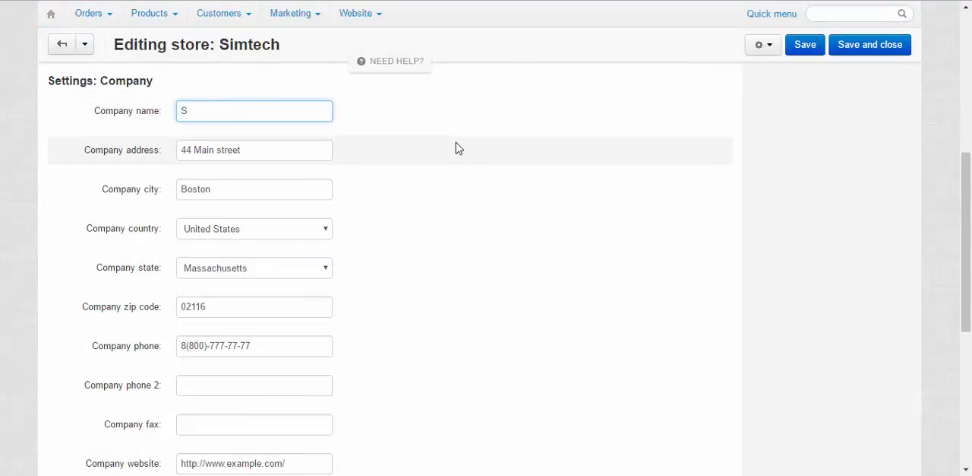
{"action": "type", "text": "ensei"}
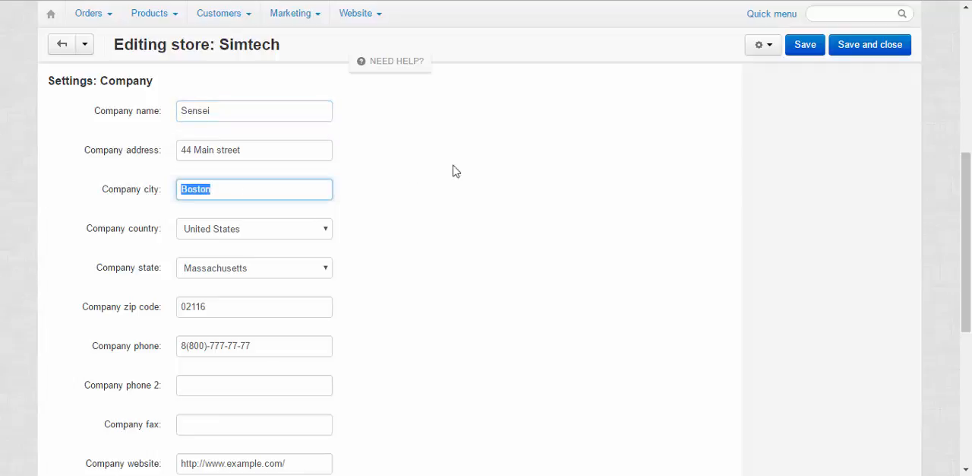
{"action": "key", "text": "Delete"}
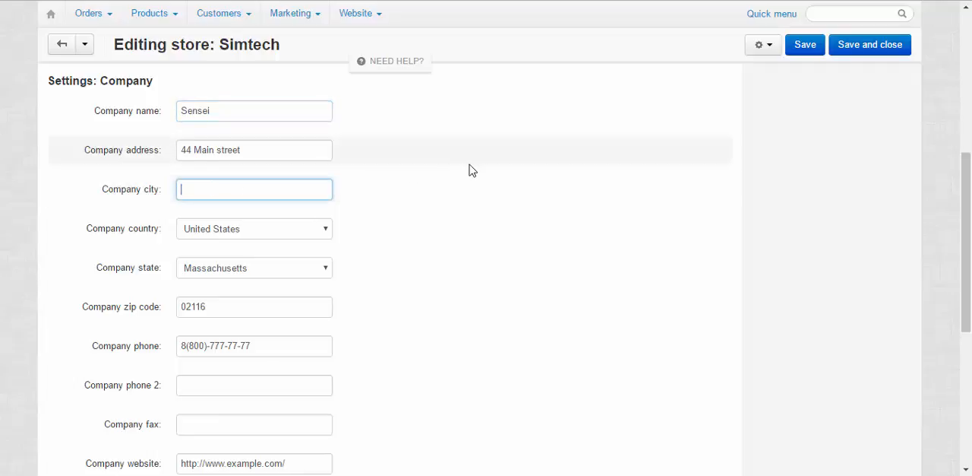
{"action": "type", "text": "Washingt"}
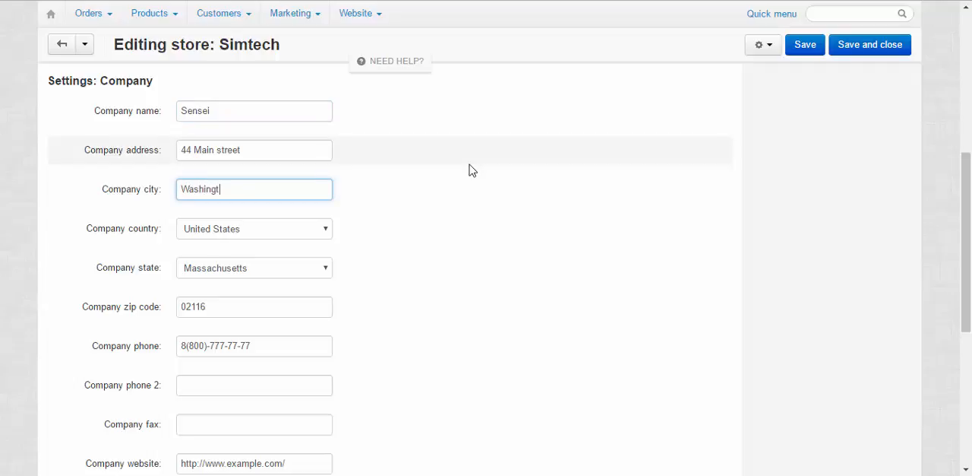
{"action": "type", "text": "on"}
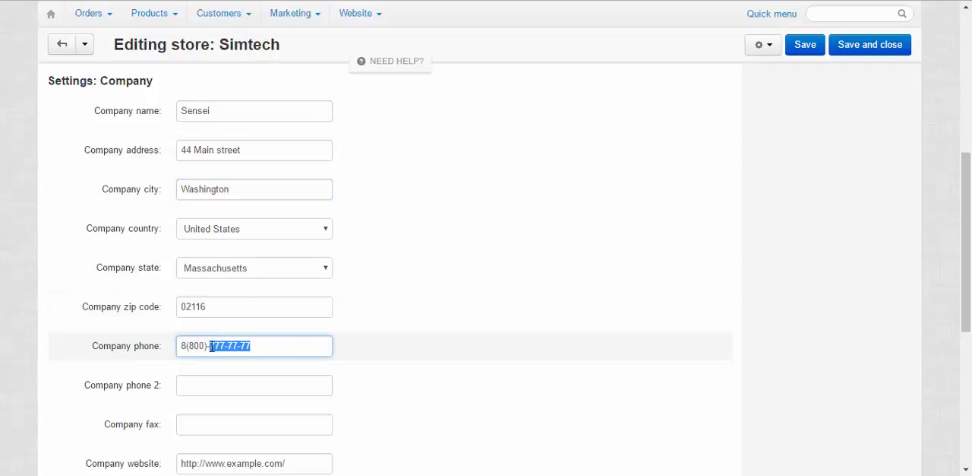
{"action": "type", "text": "00"}
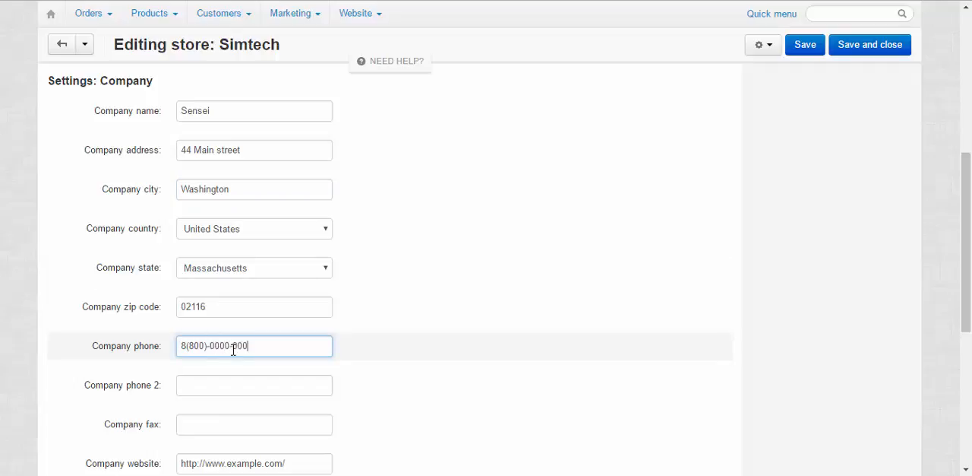
{"action": "type", "text": "00"}
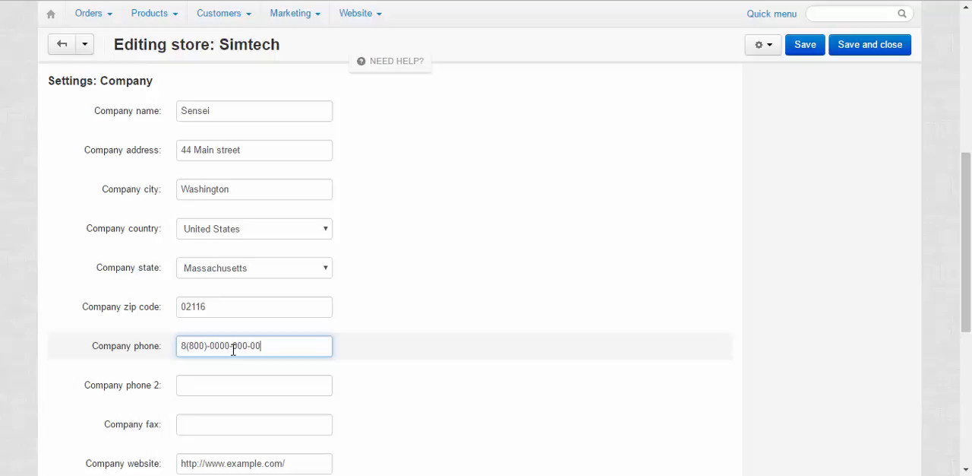
{"action": "type", "text": "8(800)-0000-000-00"}
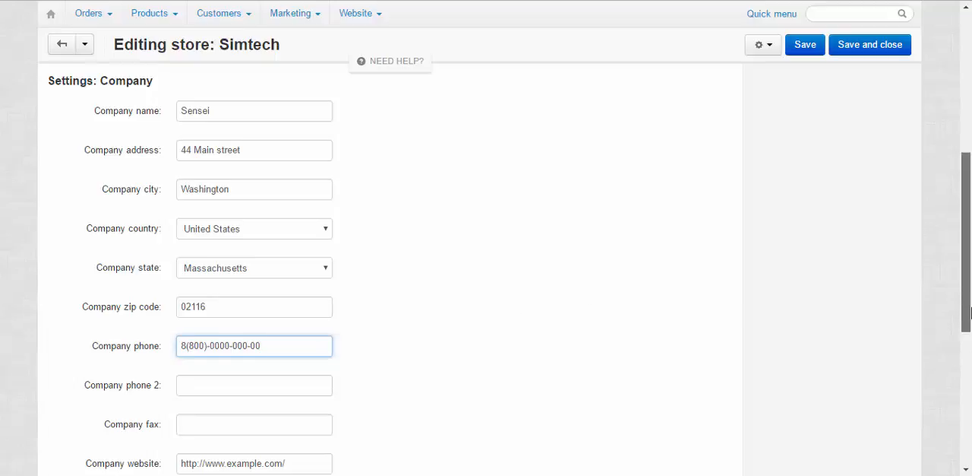
Switch the store editor to the Regions tab showing visitor redirection and the Countries list.
{"action": "scroll", "scroll_direction": "down", "scroll_amount": 3}
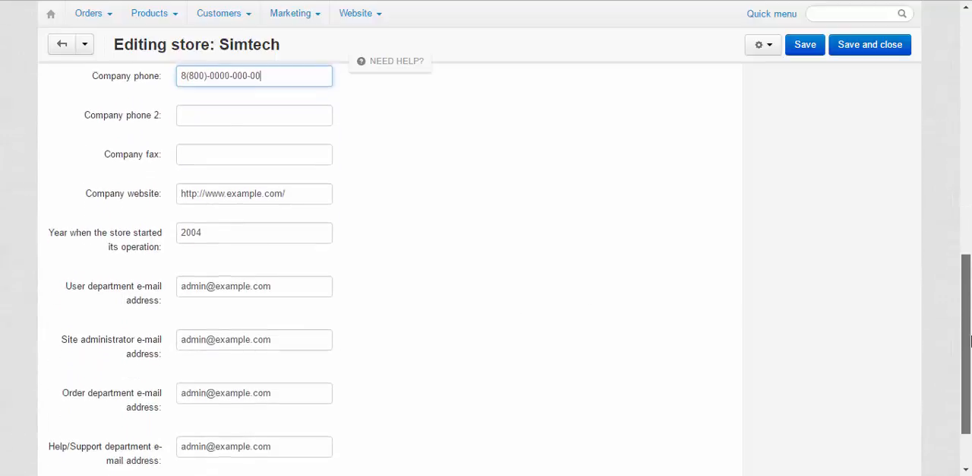
{"action": "scroll", "scroll_direction": "down", "scroll_amount": 3}
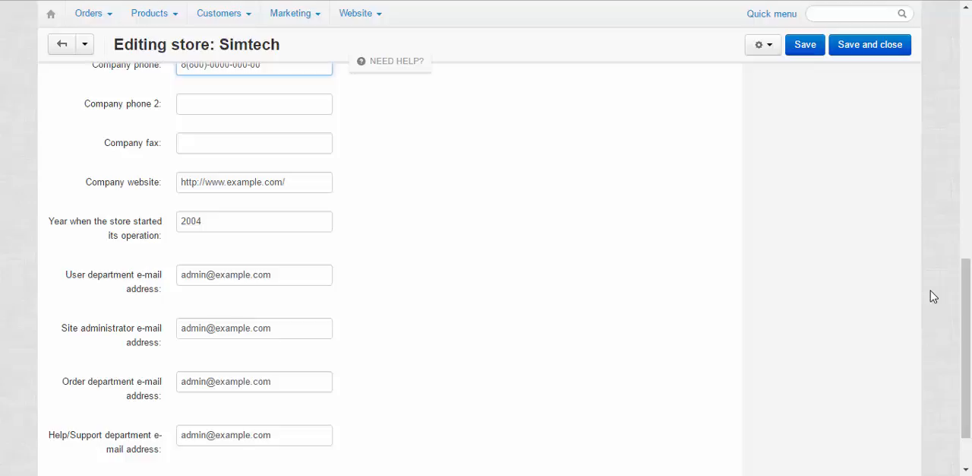
{"action": "scroll", "scroll_direction": "up", "scroll_amount": 3}
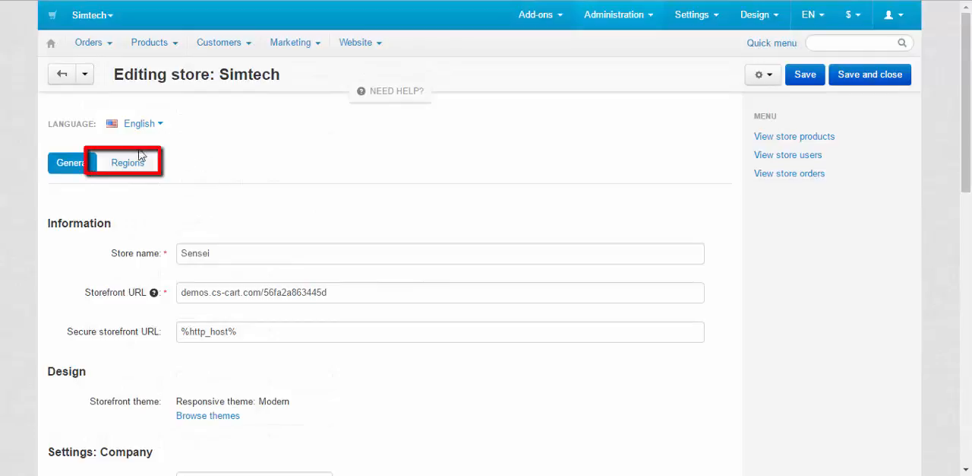
{"action": "left_click", "coordinate": [128, 162]}
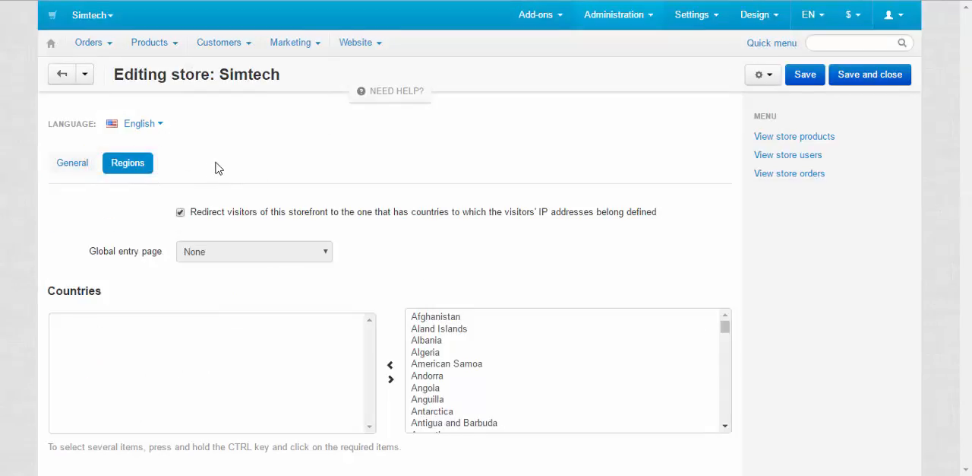